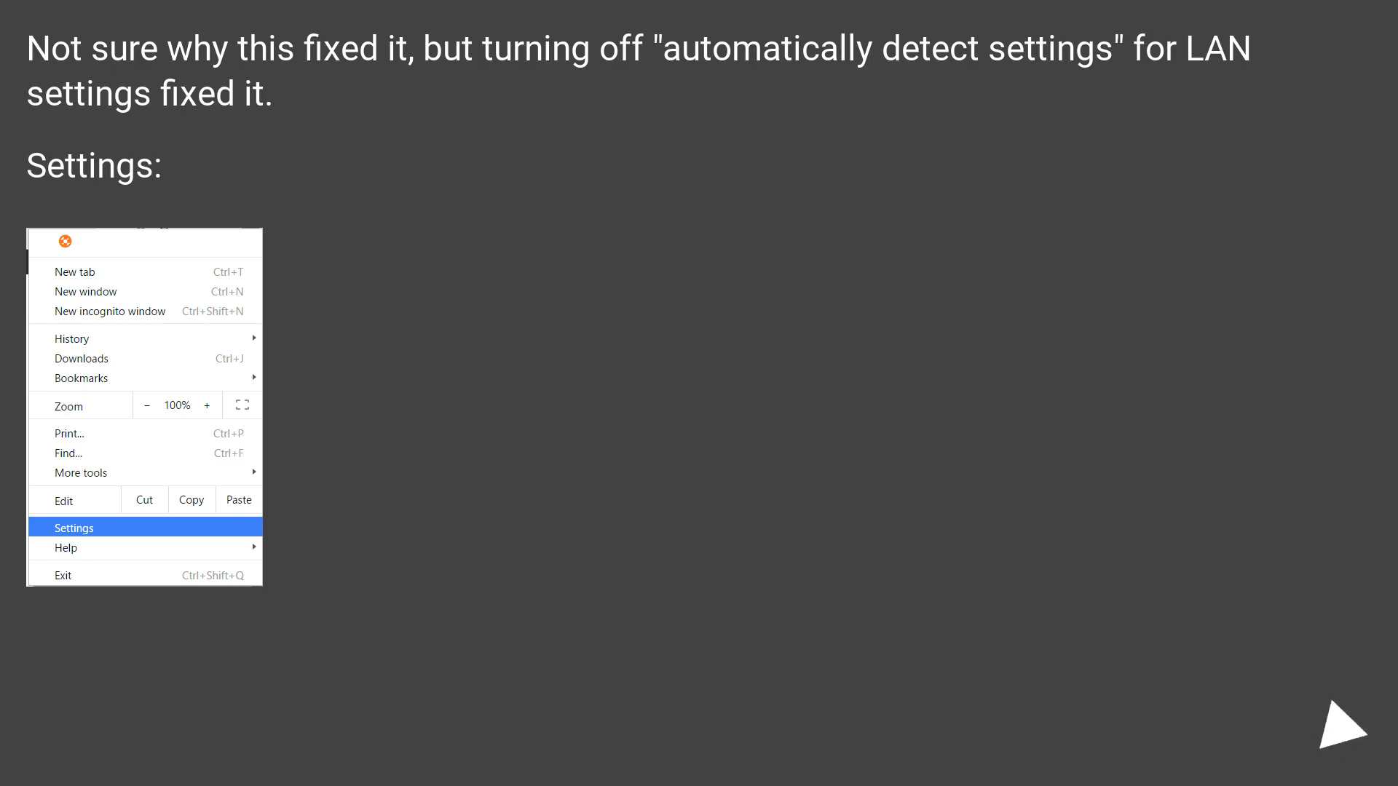
# Advance past the proxy settings slide to the Internet Properties Connections slide.
pyautogui.click(74, 528)
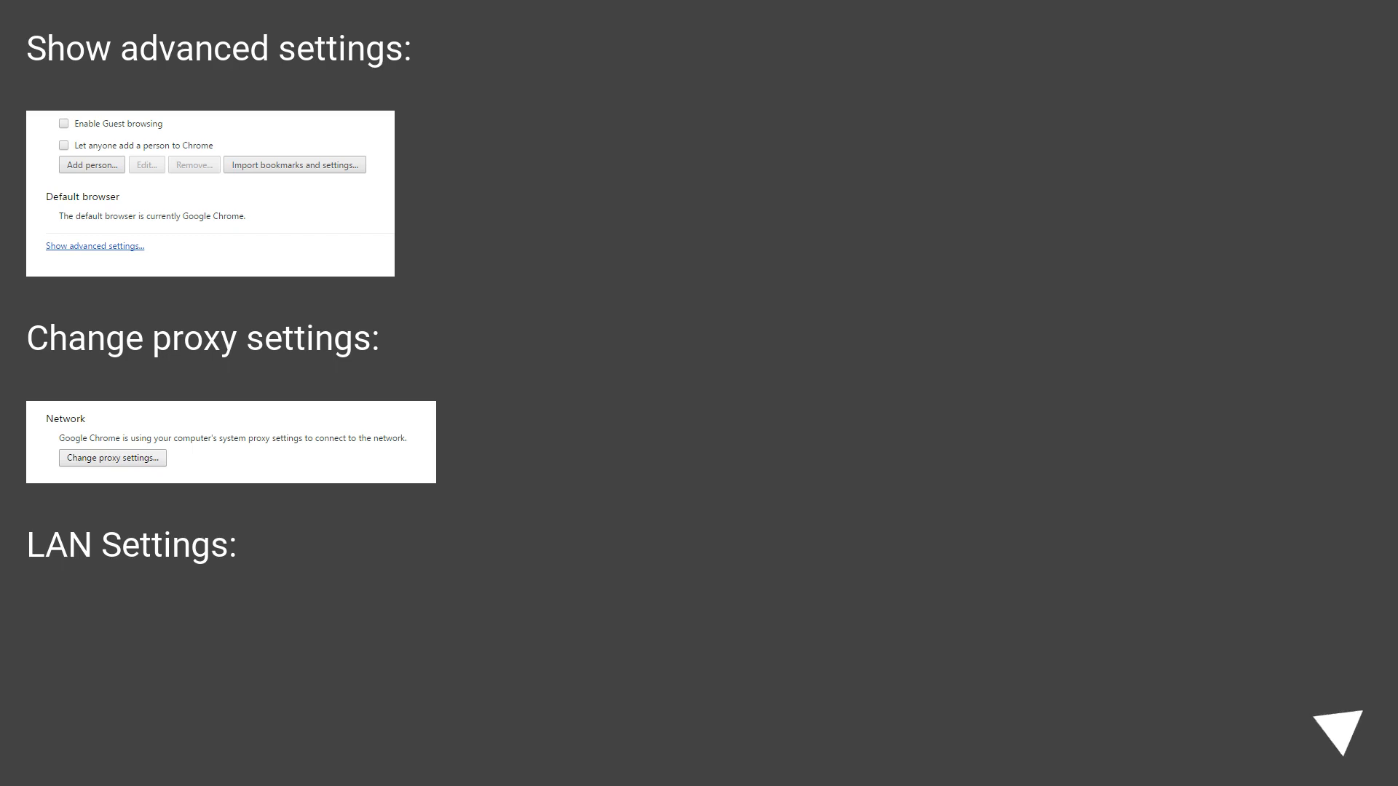
pyautogui.click(112, 458)
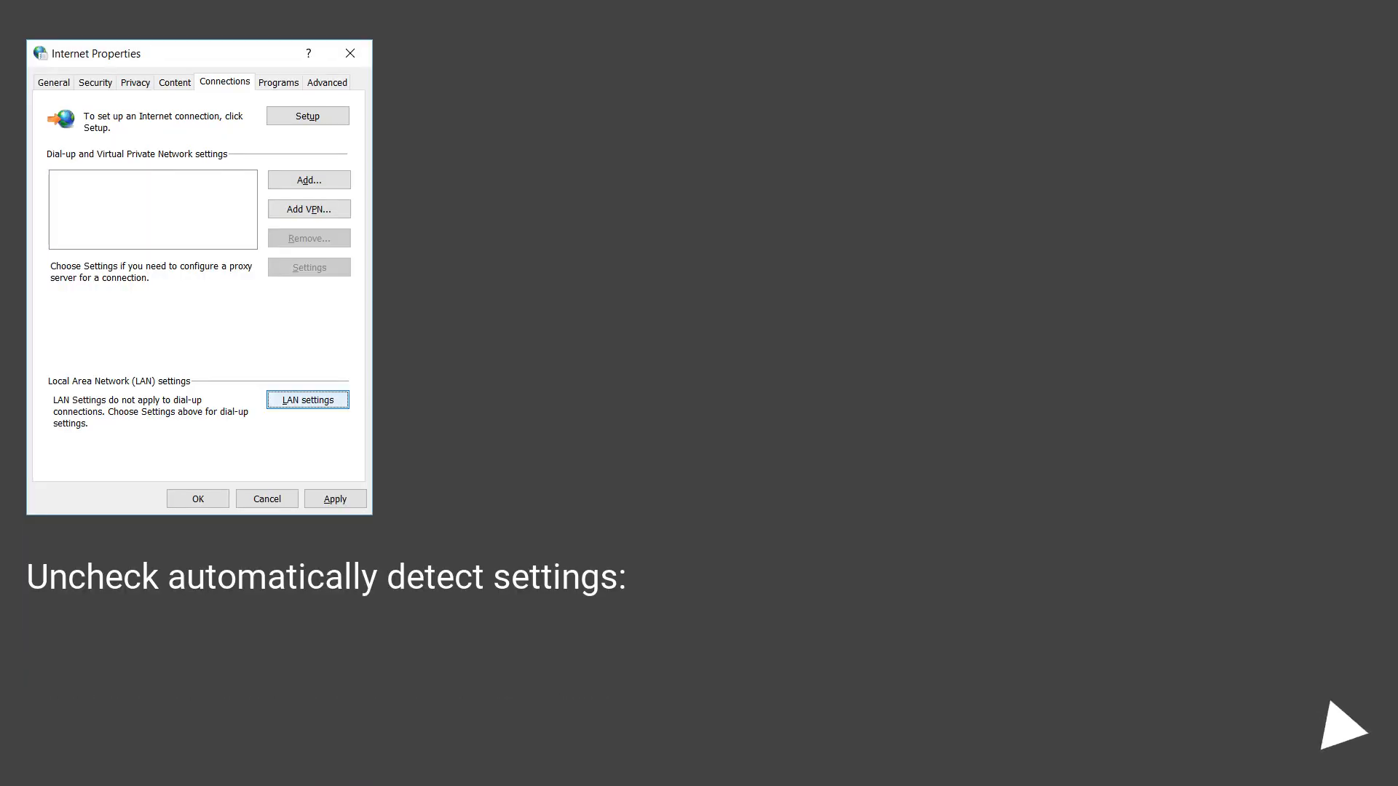